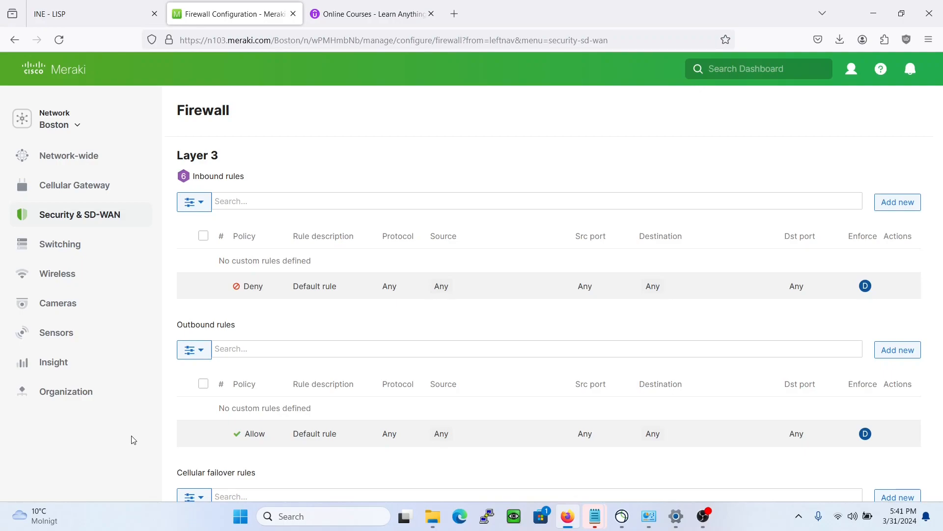
pyautogui.moveTo(763, 364)
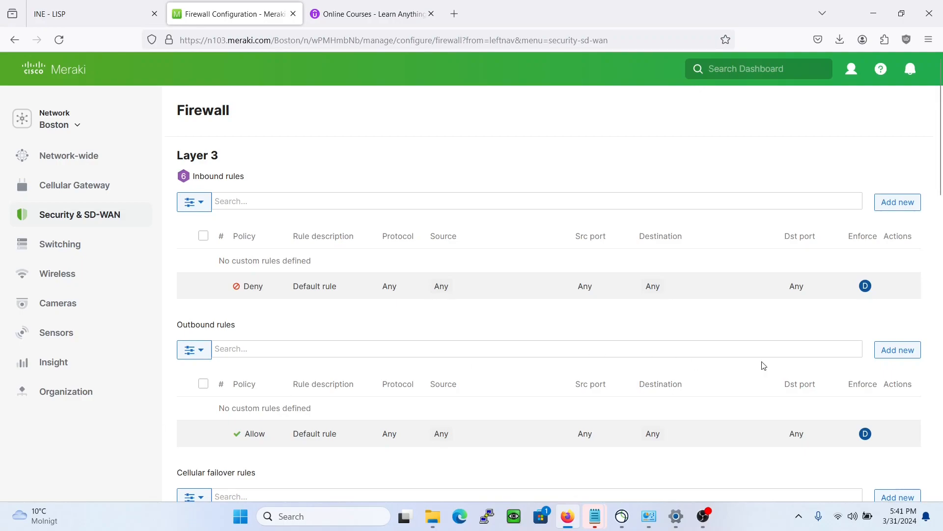
# - Add a new outbound firewall rule and begin choosing its source
pyautogui.click(79, 214)
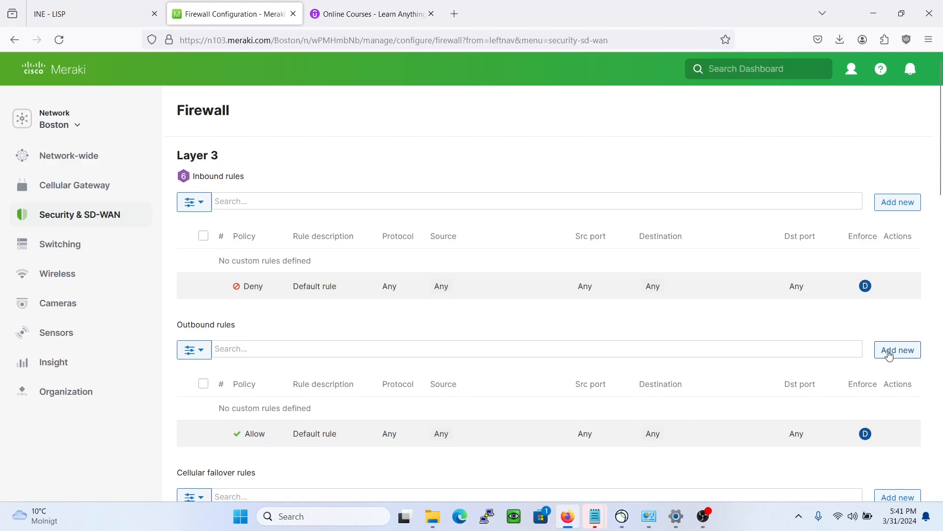
pyautogui.click(897, 350)
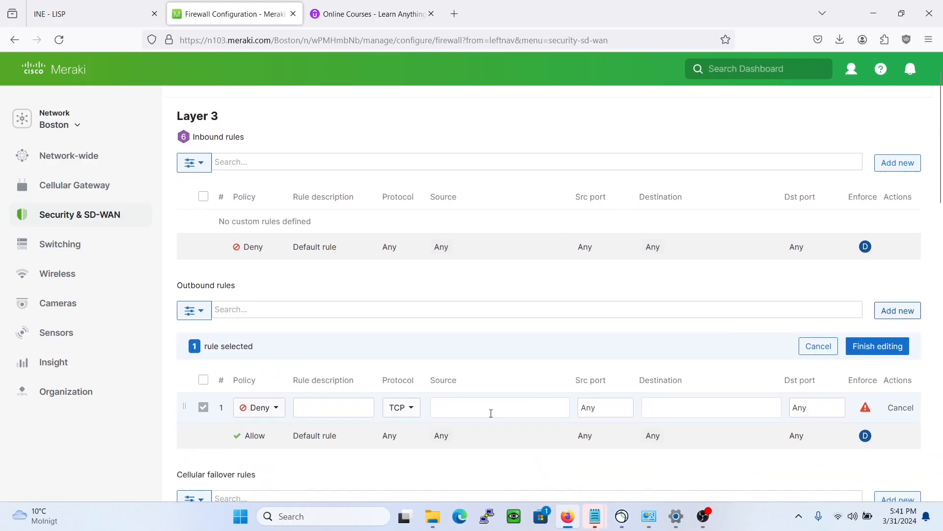
pyautogui.click(492, 407)
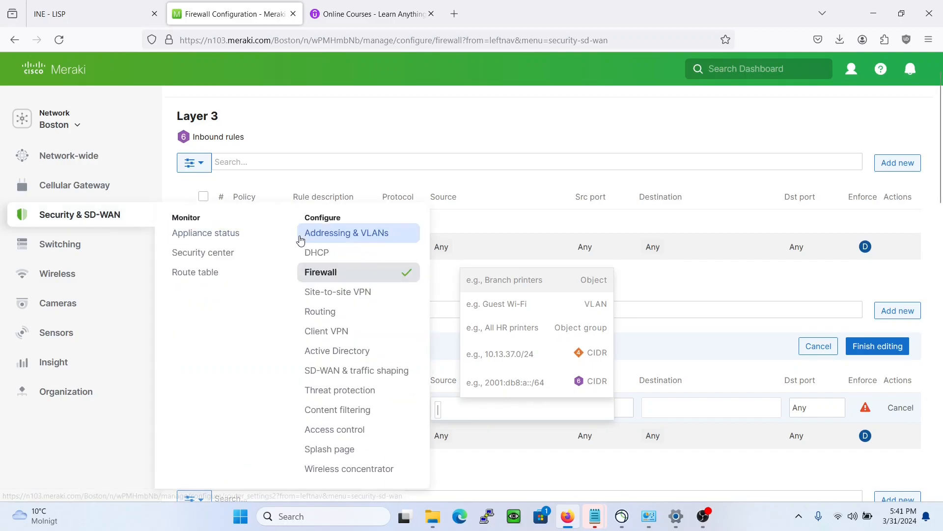
# - Review the Subnets table under Addressing & VLANs, noting Corporate at 172.17.1.1/24
pyautogui.click(346, 232)
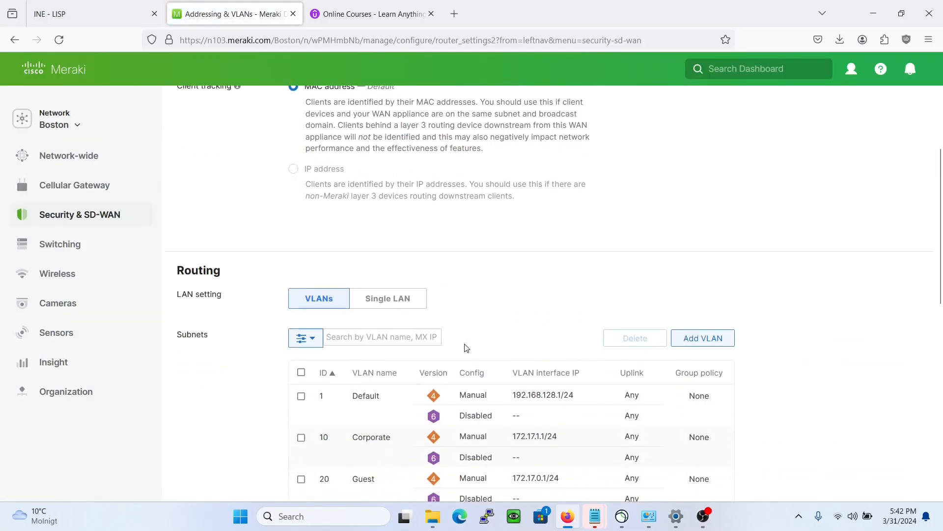
pyautogui.scroll(-3)
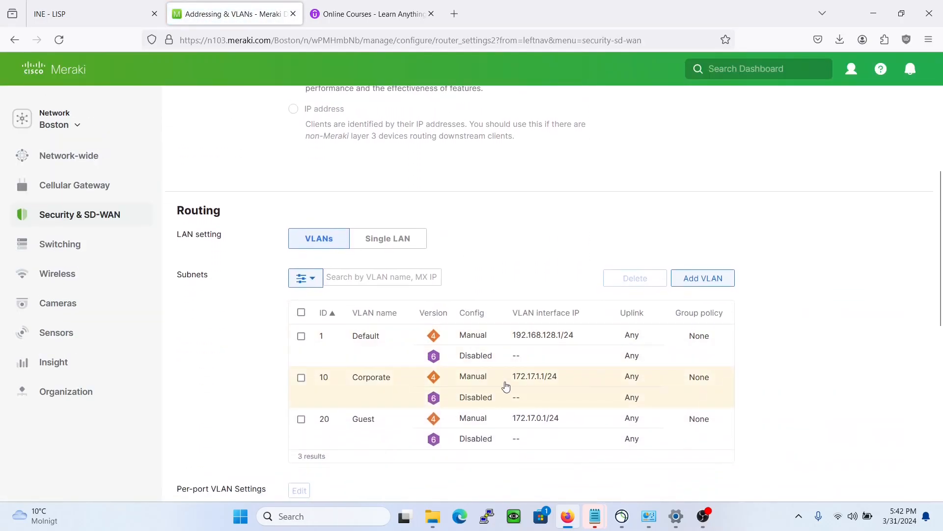
pyautogui.moveTo(453, 379)
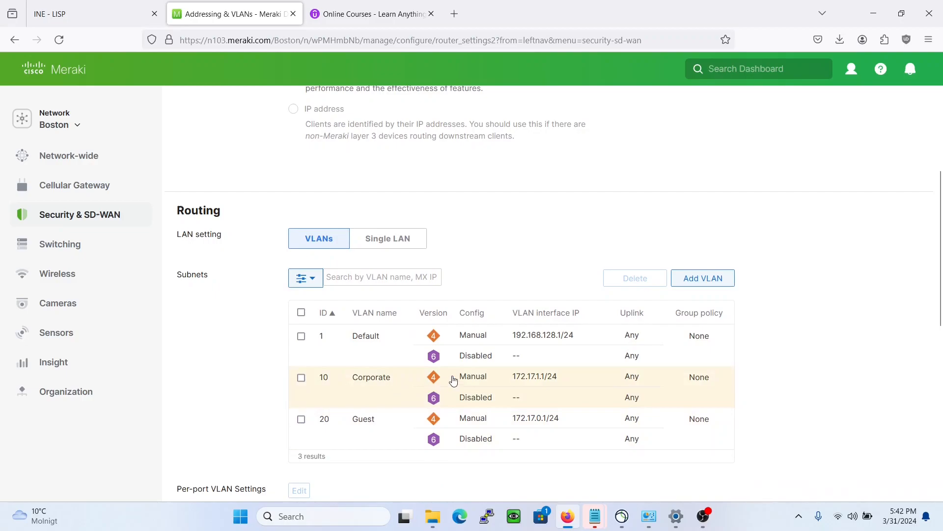
pyautogui.click(80, 214)
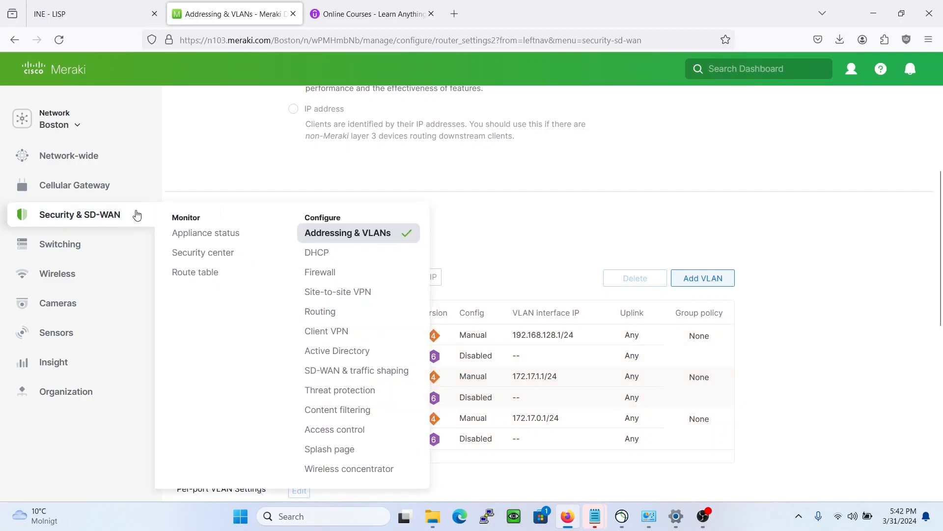
pyautogui.click(320, 272)
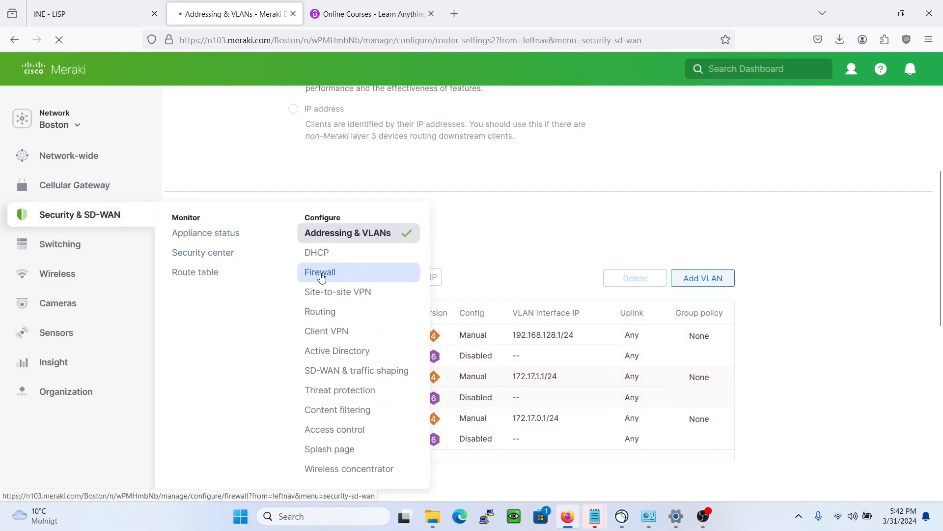
# - Add a new outbound rule with the Guest VLAN as its source
pyautogui.click(320, 272)
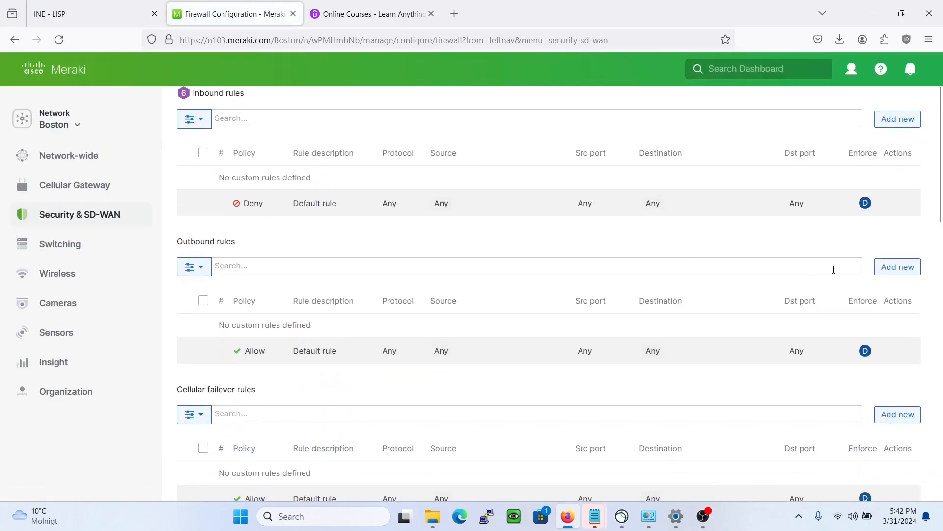
pyautogui.click(897, 267)
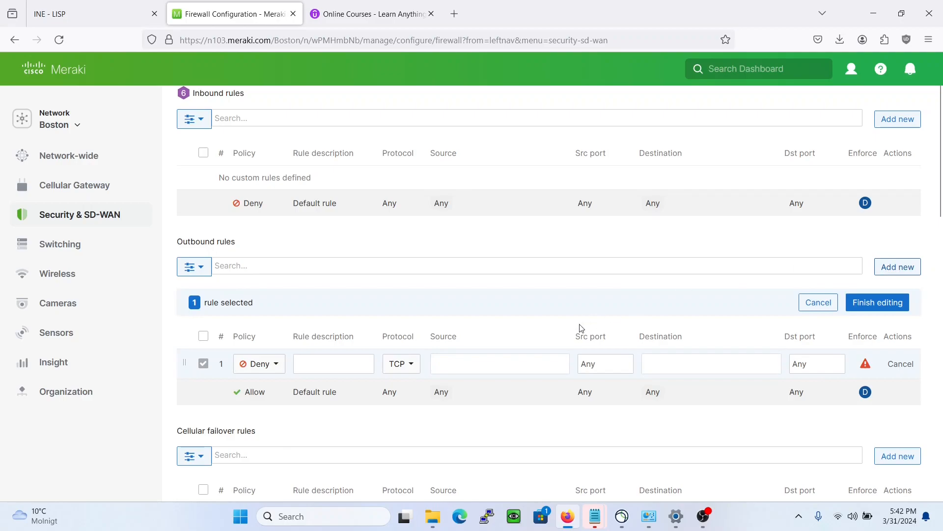
pyautogui.click(499, 363)
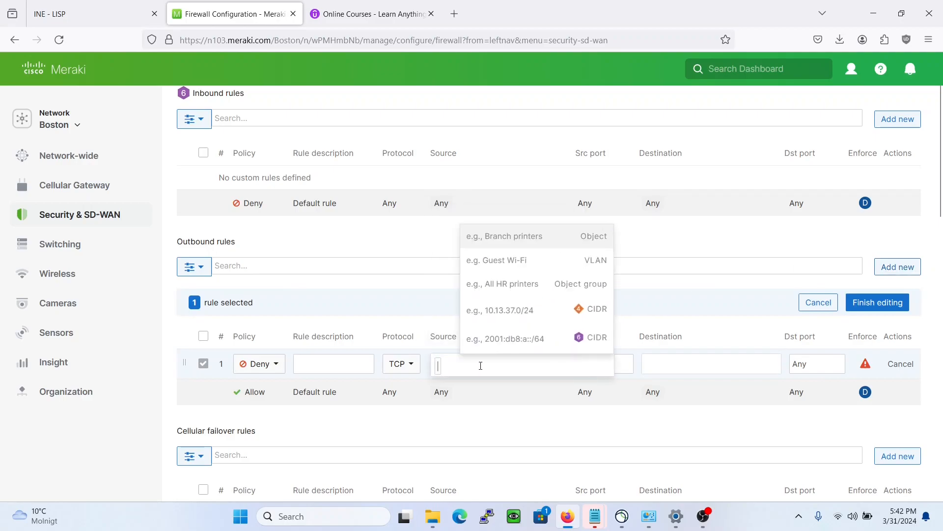
pyautogui.write('cor')
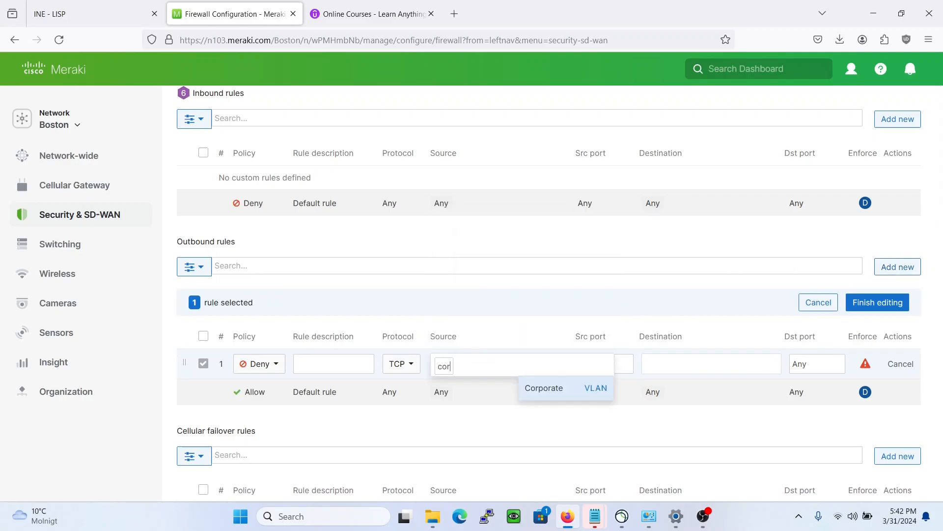
pyautogui.moveTo(589, 393)
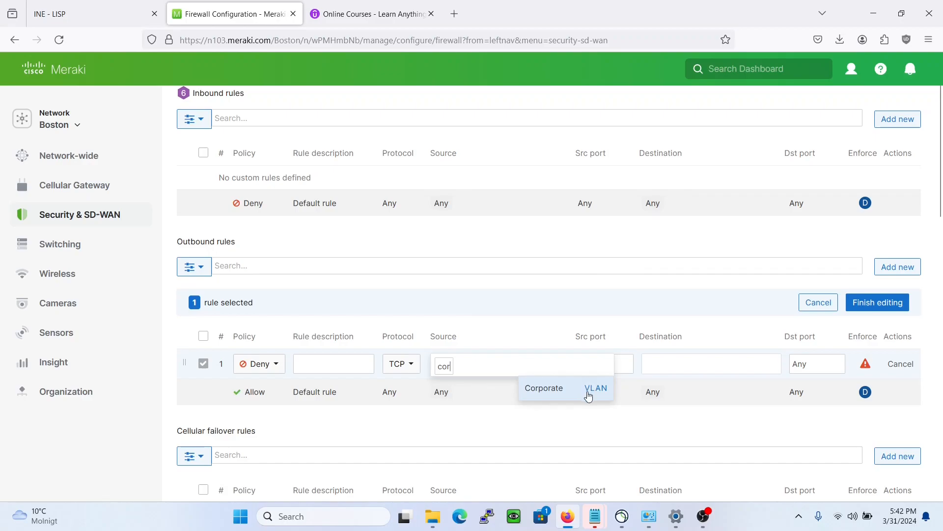
pyautogui.click(544, 389)
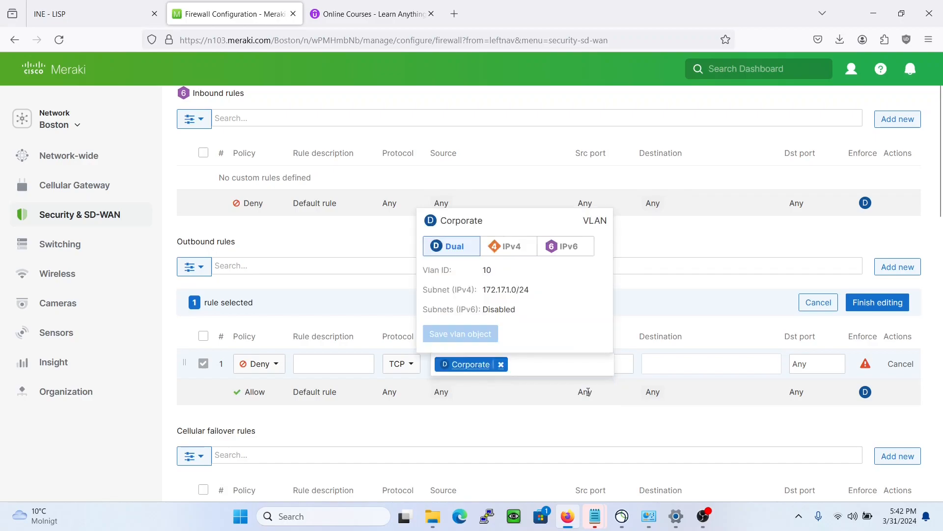
pyautogui.moveTo(501, 368)
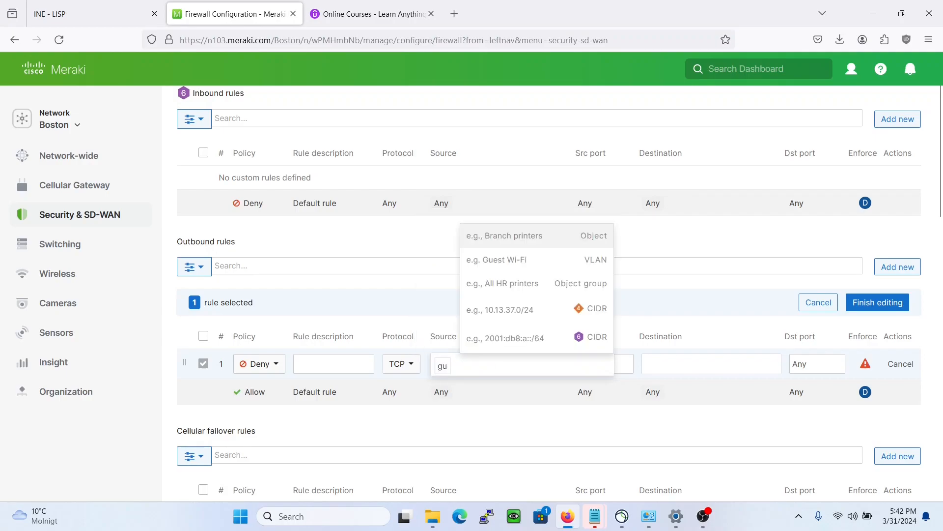
pyautogui.click(496, 259)
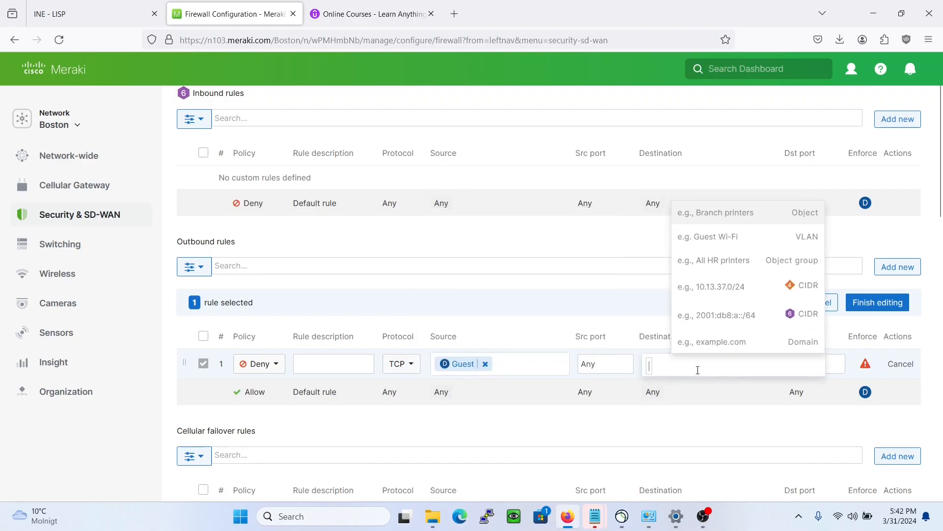
# - Set the rule's destination to the Corporate VLAN and protocol to Any
pyautogui.write('cor')
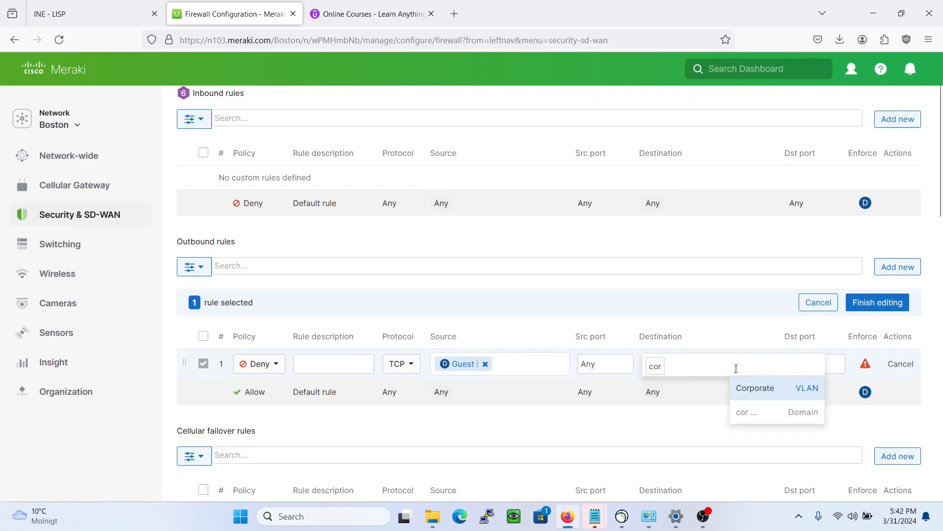
pyautogui.click(755, 388)
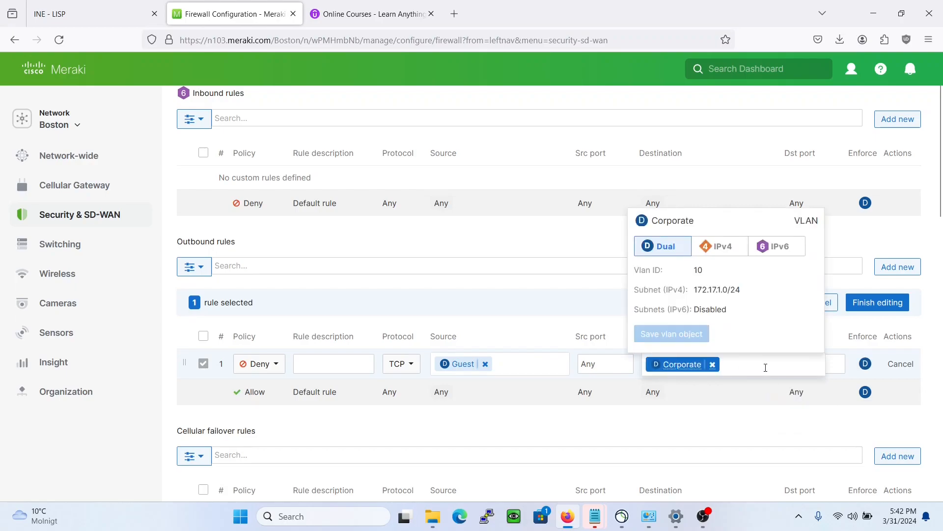
pyautogui.click(765, 368)
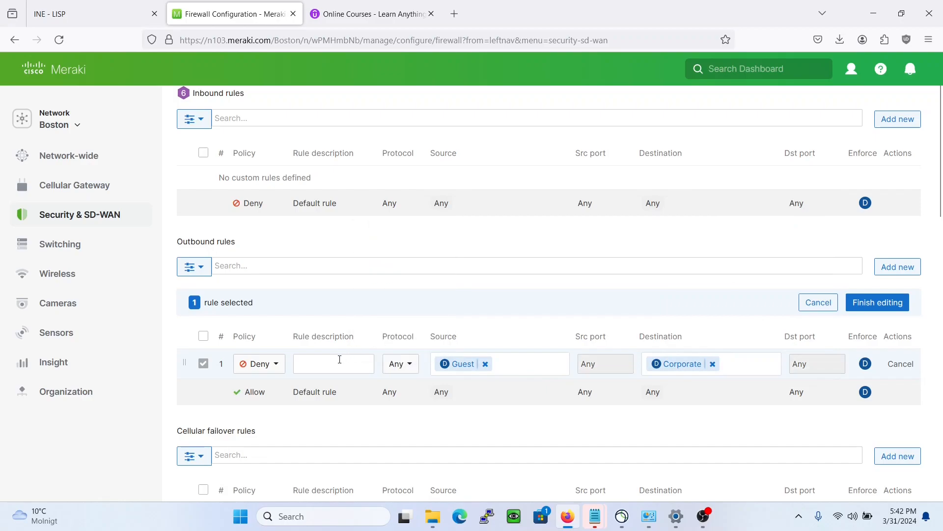
# - Describe the rule as Deny_from_guest and finish editing it
pyautogui.write('Deny_from')
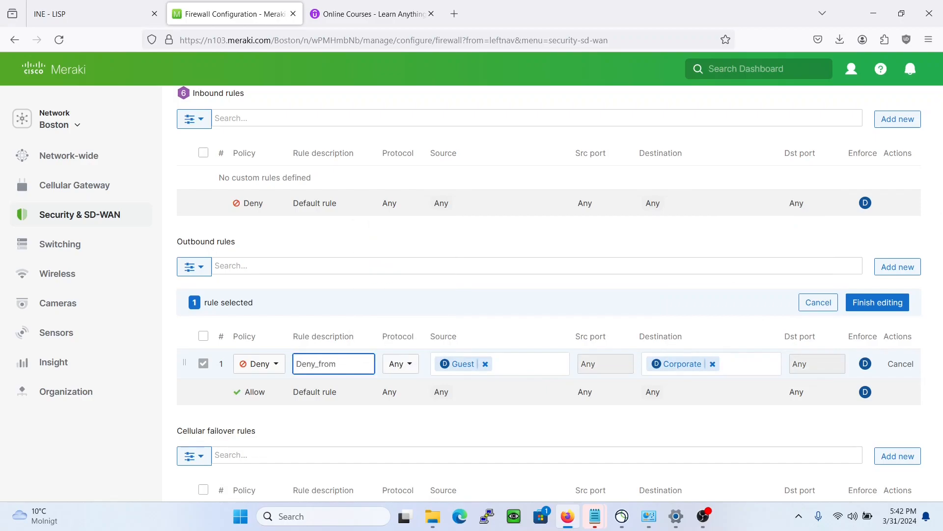
pyautogui.write('_guest')
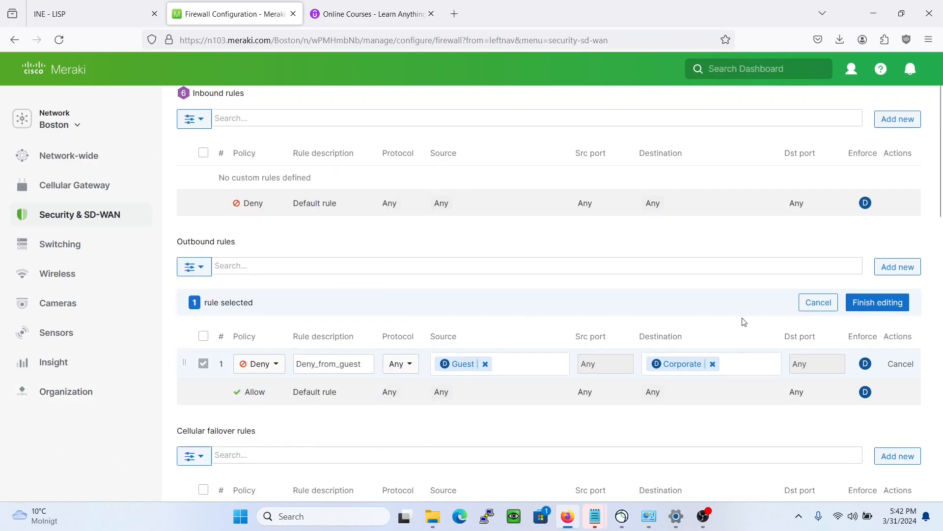
pyautogui.click(878, 302)
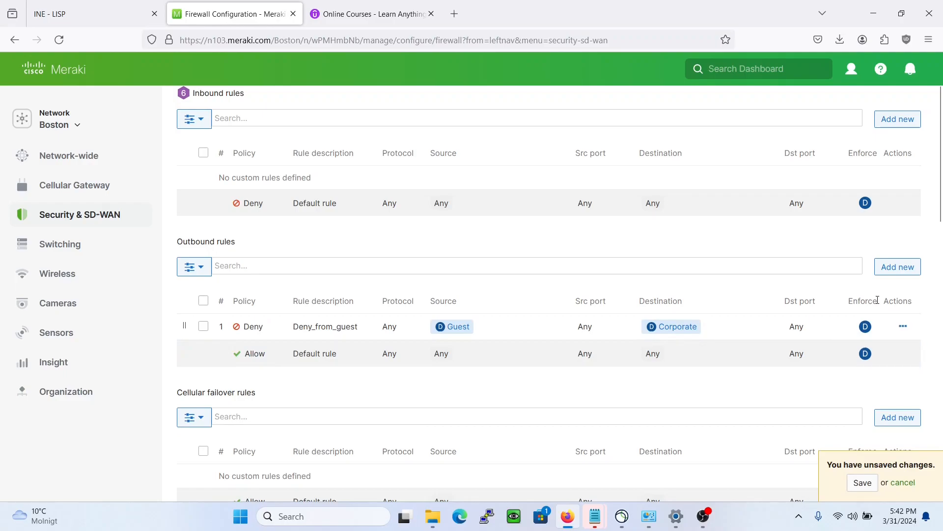
# - Save the firewall changes so the Deny_from_guest rule is stored
pyautogui.click(863, 482)
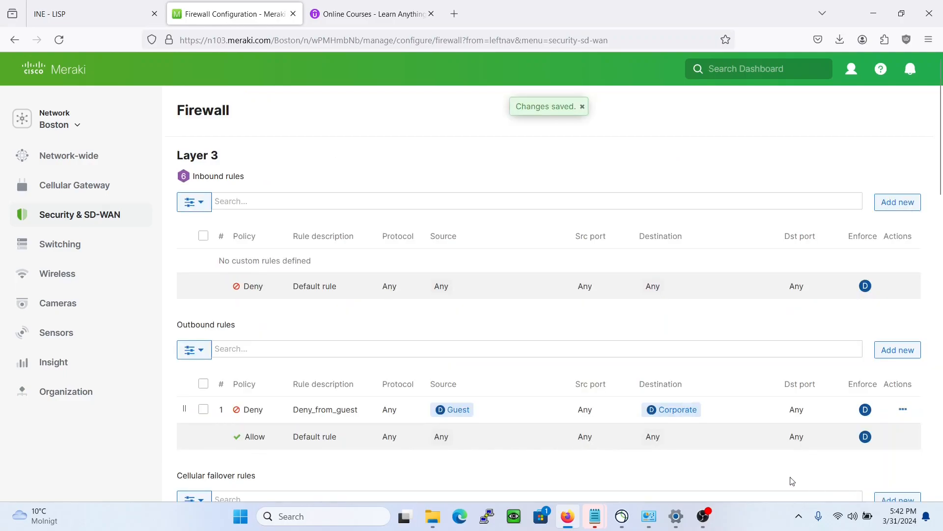
pyautogui.moveTo(455, 410)
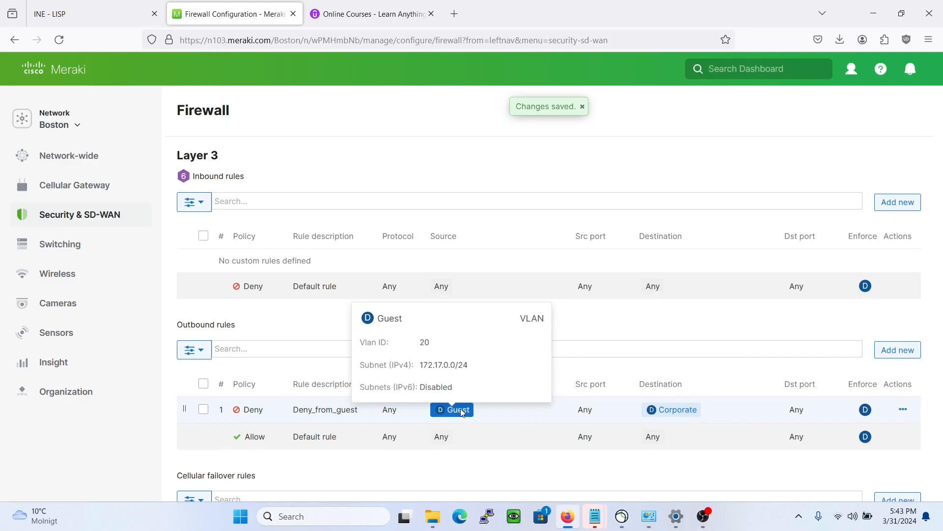
pyautogui.moveTo(610, 418)
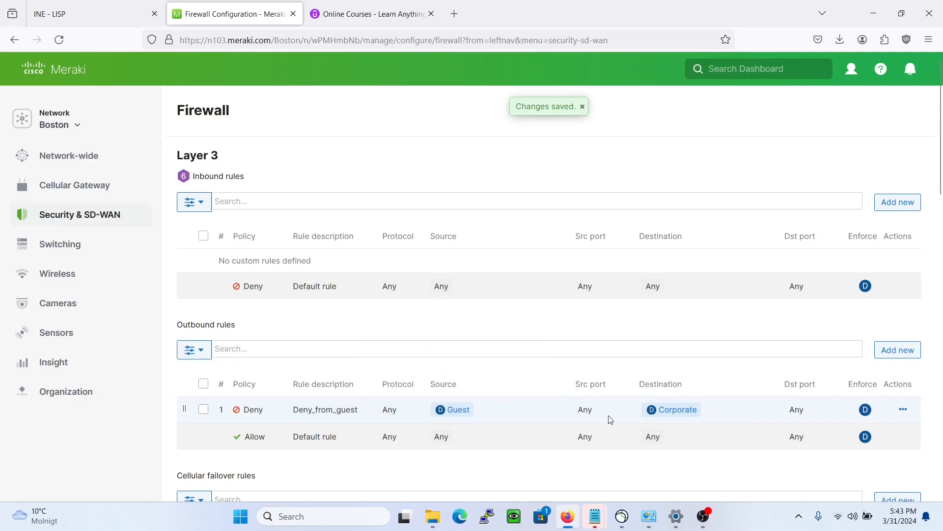
pyautogui.moveTo(671, 409)
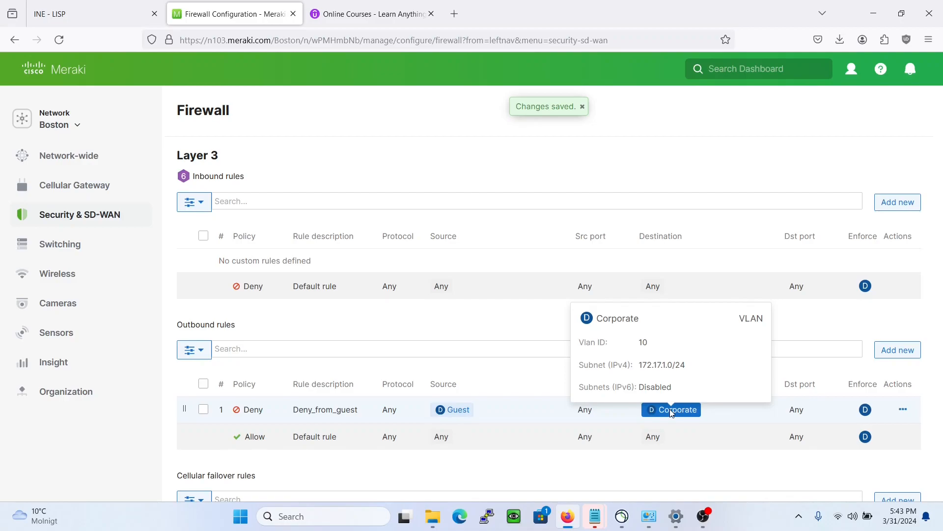
pyautogui.moveTo(316, 309)
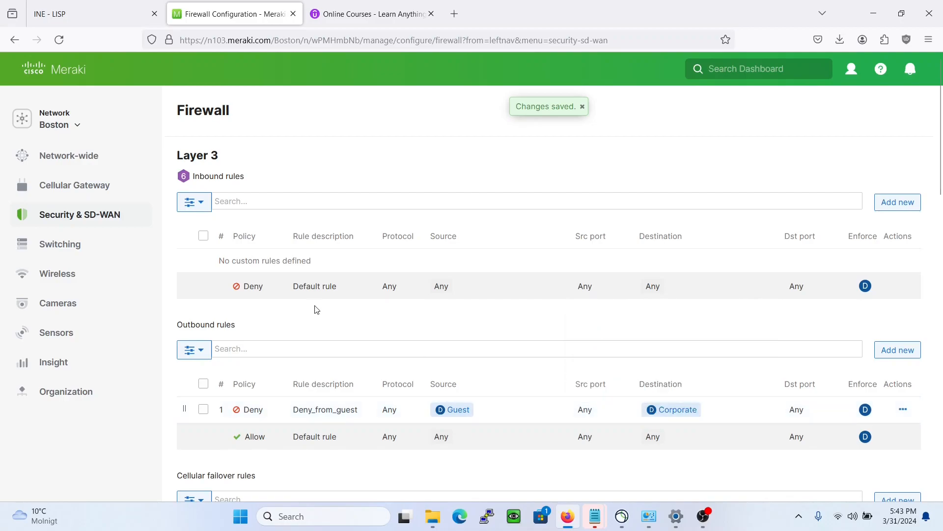
# - Go to Addressing & VLANs and open the Corporate VLAN (172.17.1.1/24) for editing
pyautogui.click(79, 214)
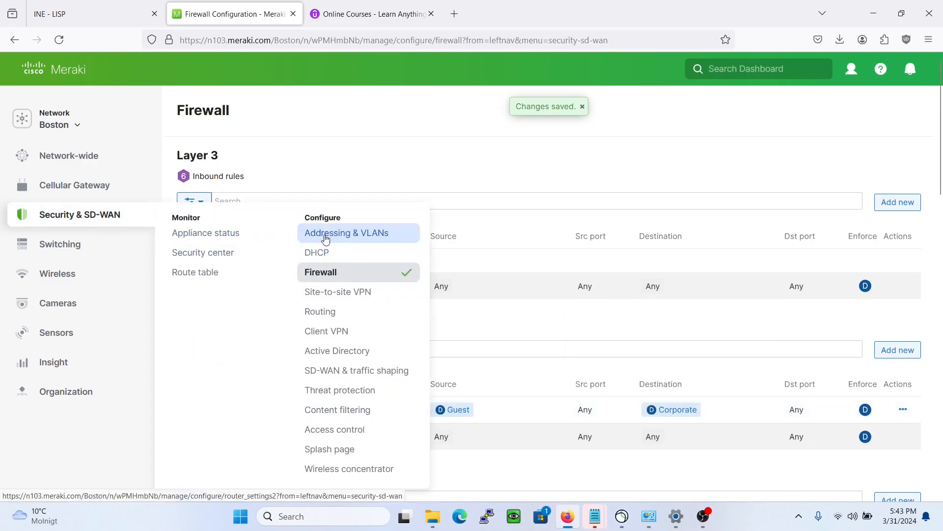
pyautogui.click(346, 233)
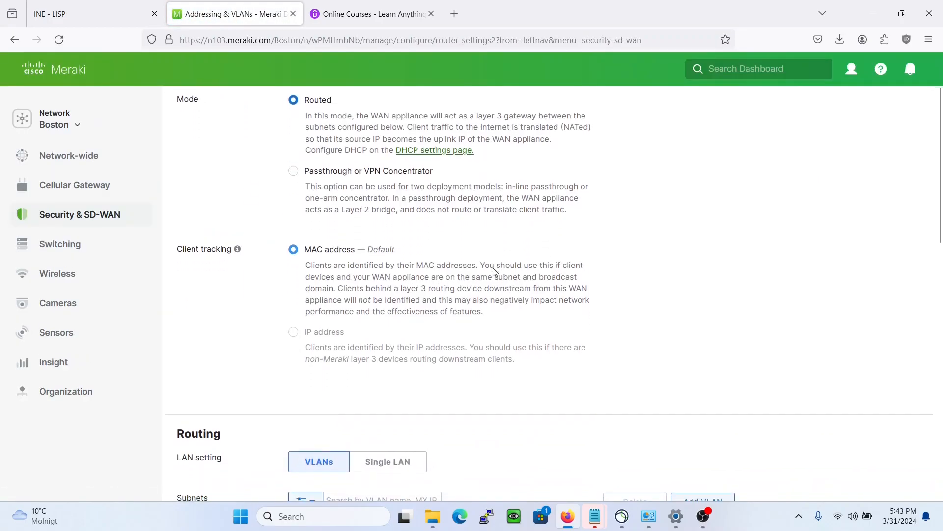
pyautogui.scroll(-3)
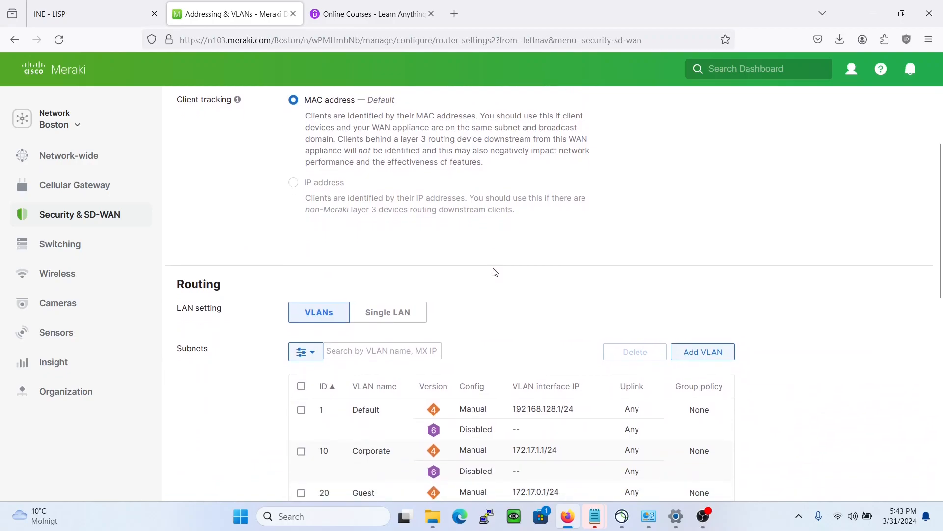
pyautogui.scroll(-3)
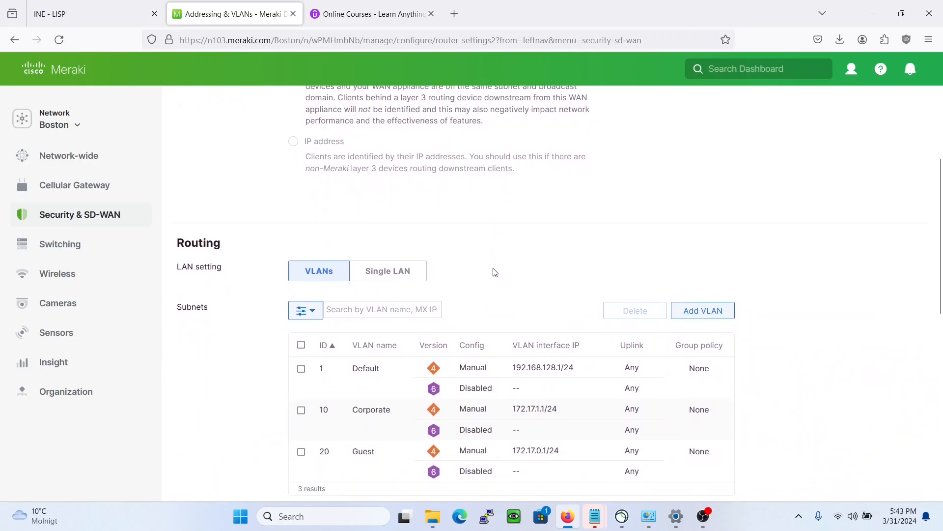
pyautogui.moveTo(397, 409)
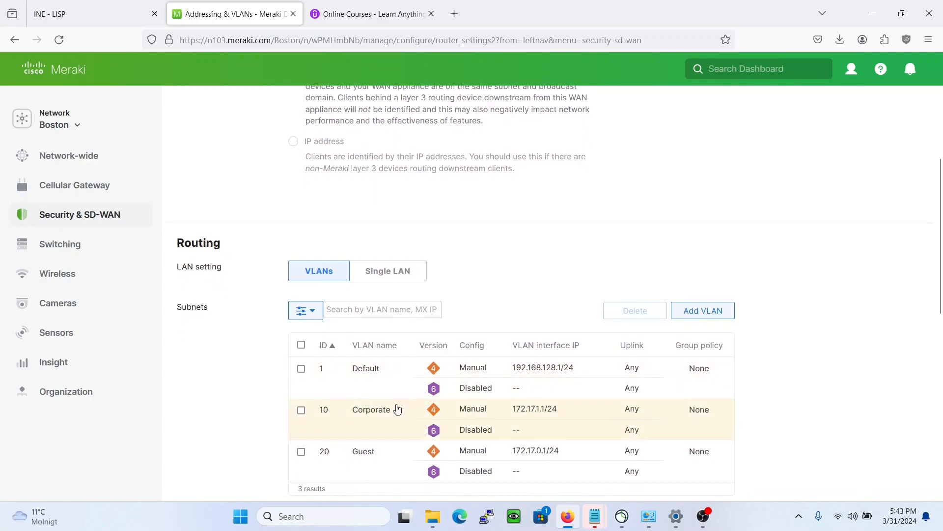
pyautogui.click(371, 409)
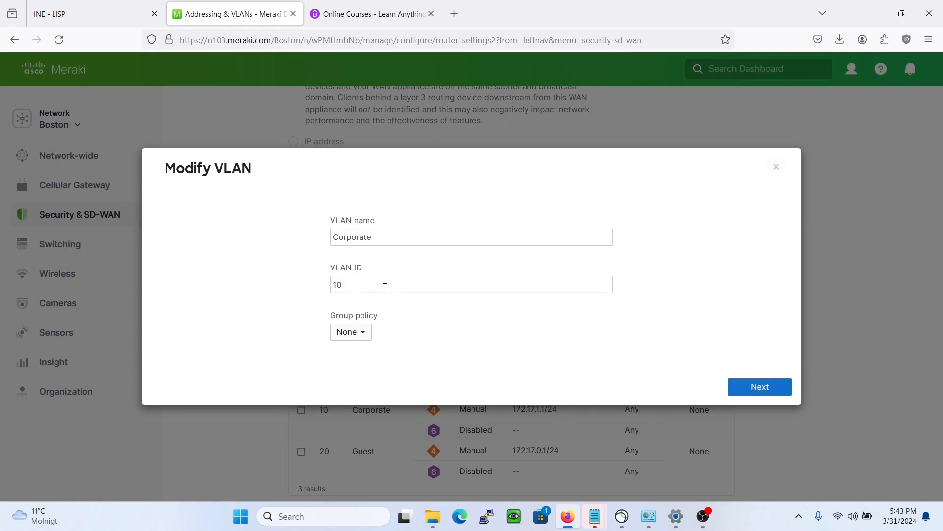
pyautogui.moveTo(384, 239)
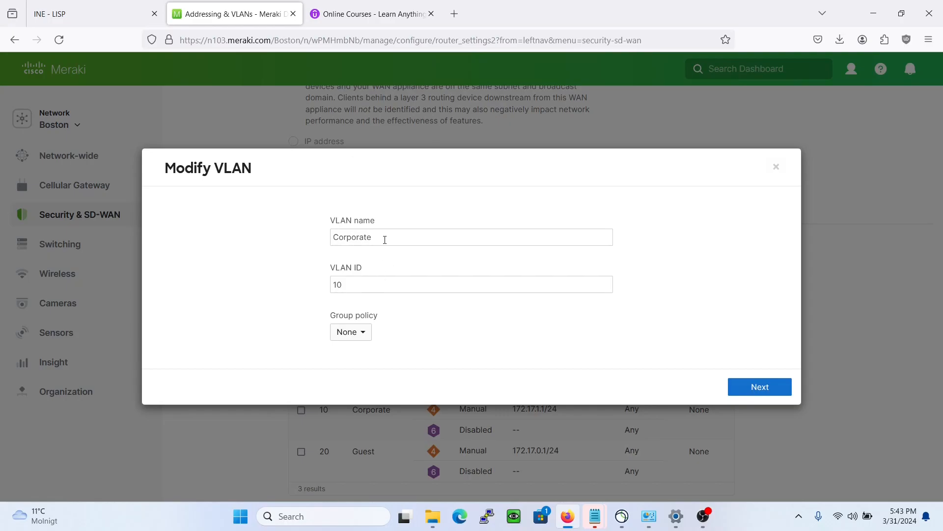
pyautogui.moveTo(765, 166)
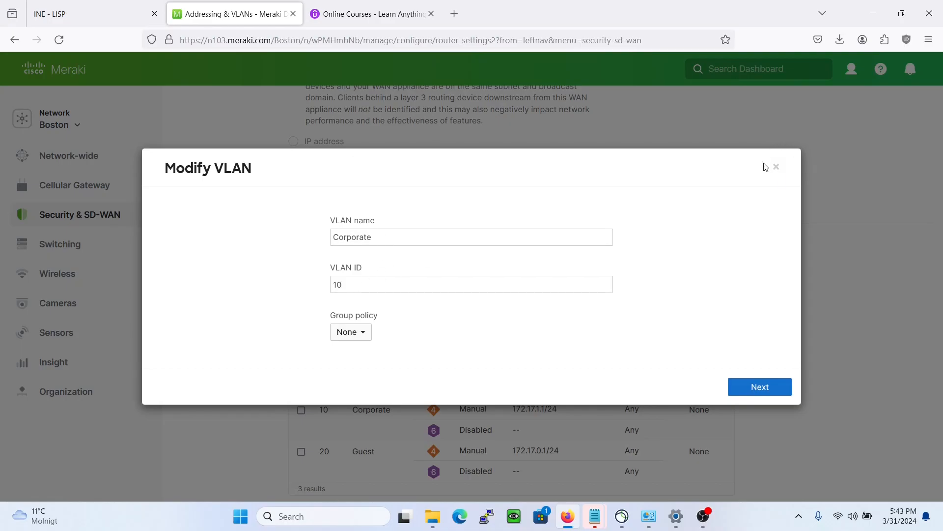
# - Set Corporate VLAN to IP 172.20.1.1, subnet 172.20.1.0/24, preview and update
pyautogui.click(776, 166)
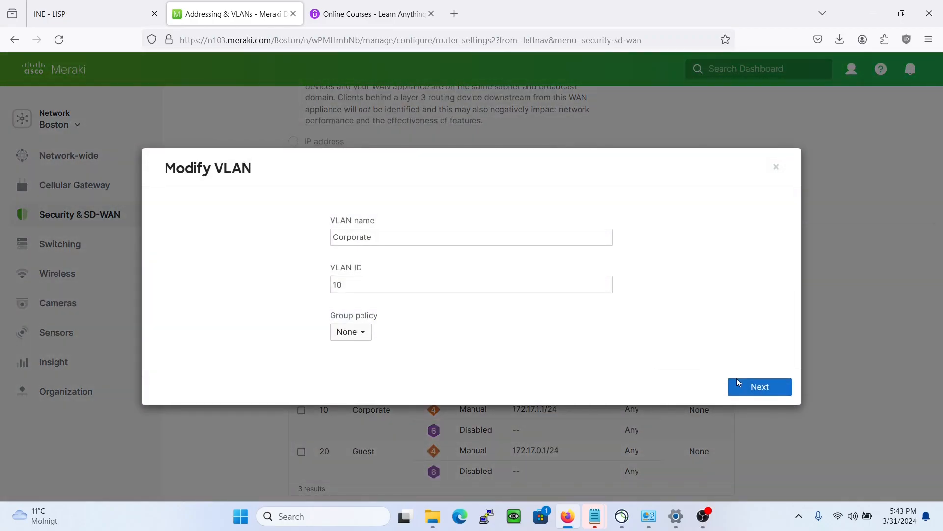
pyautogui.click(761, 388)
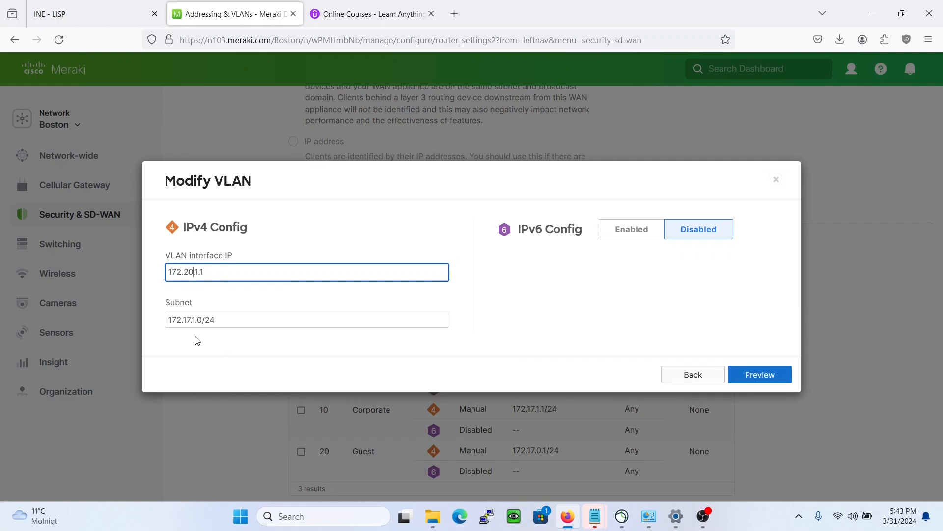
pyautogui.write('172.20.1.0/24')
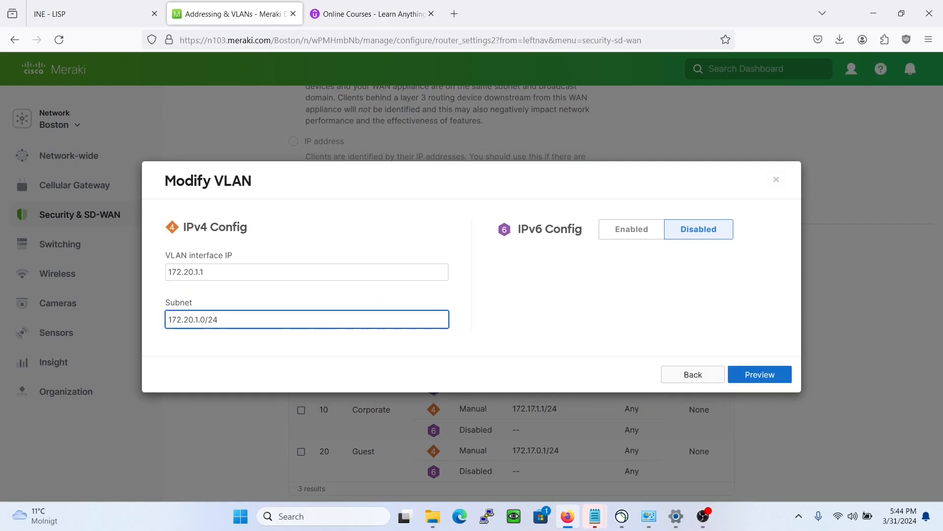
pyautogui.click(760, 373)
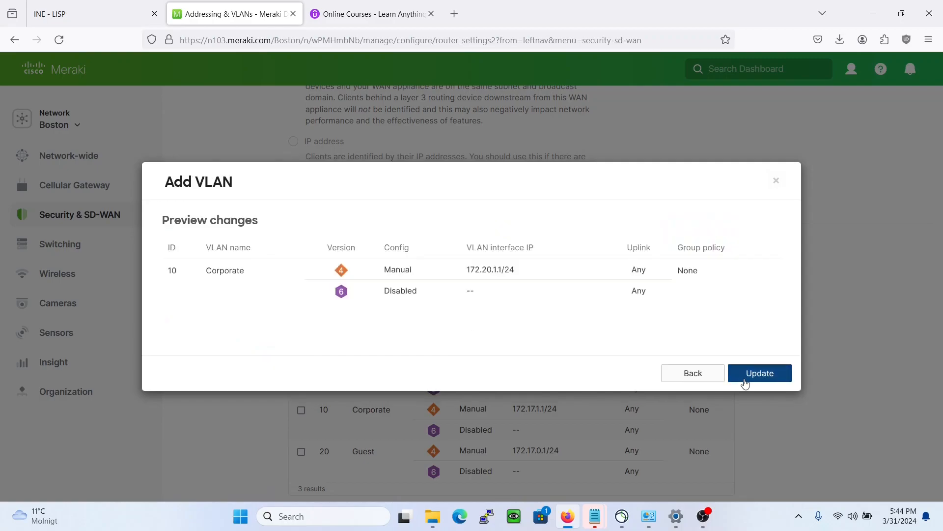
pyautogui.click(759, 373)
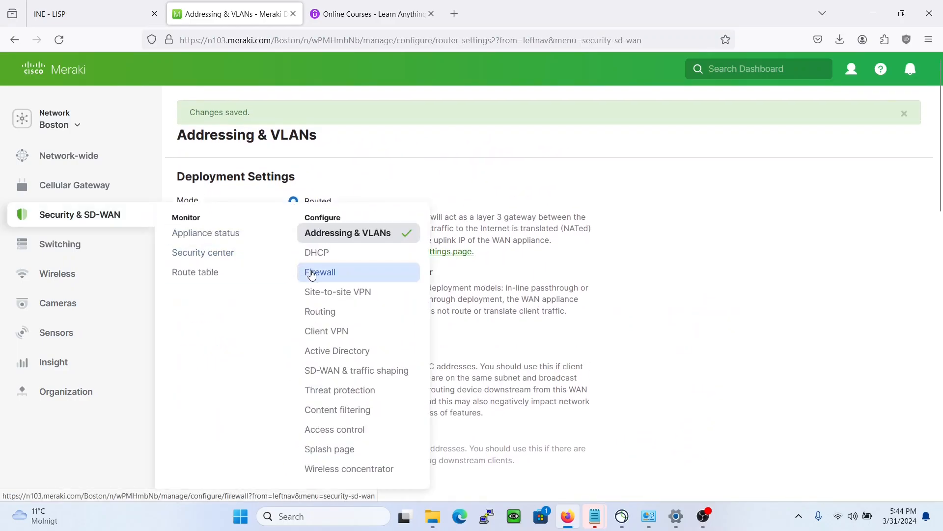
# - Return to the Firewall page to check Deny_from_guest's Corporate destination subnet
pyautogui.click(320, 272)
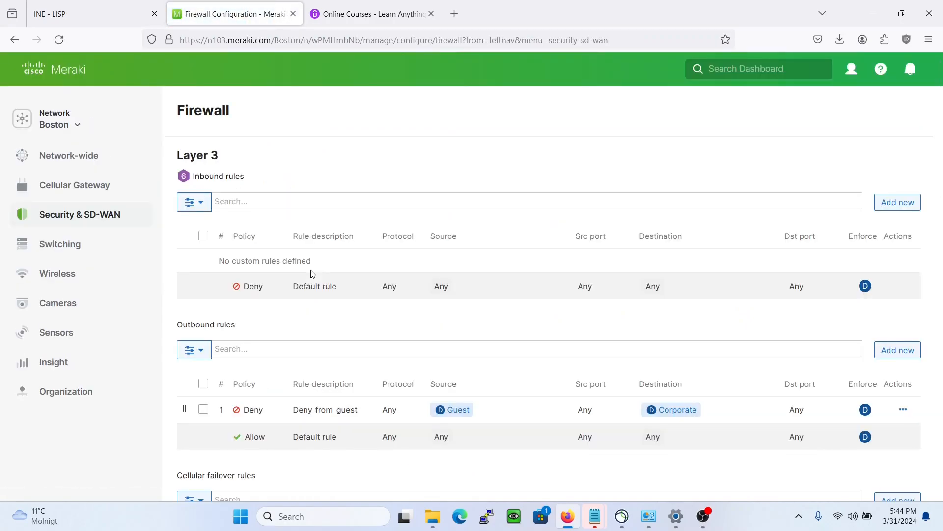
pyautogui.moveTo(676, 409)
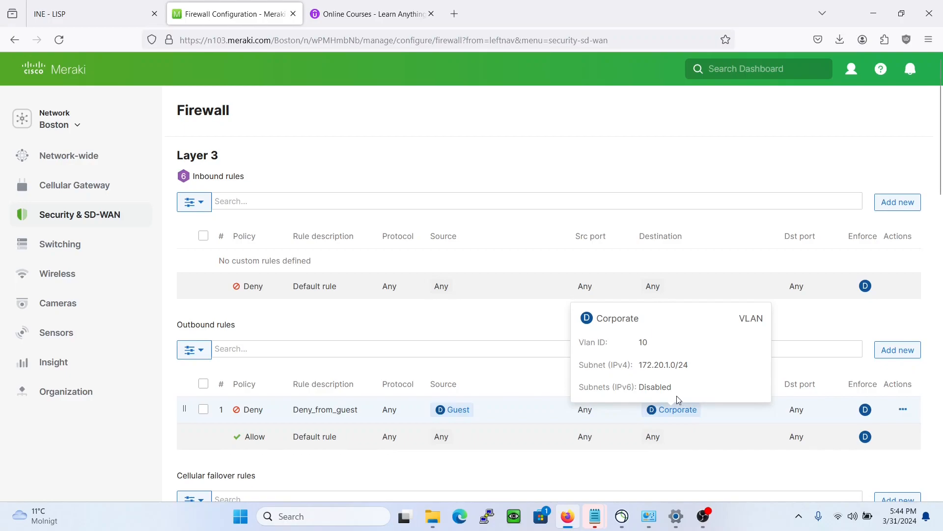
pyautogui.moveTo(656, 413)
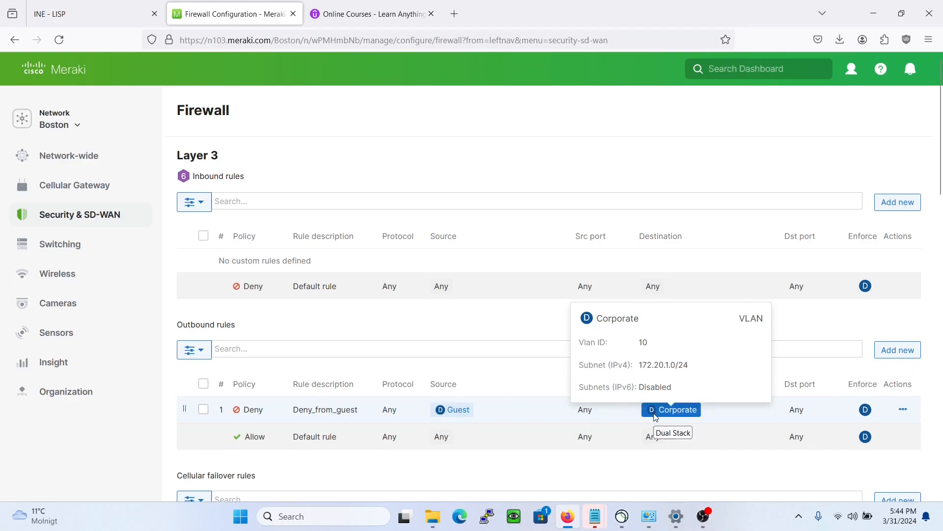
pyautogui.moveTo(558, 368)
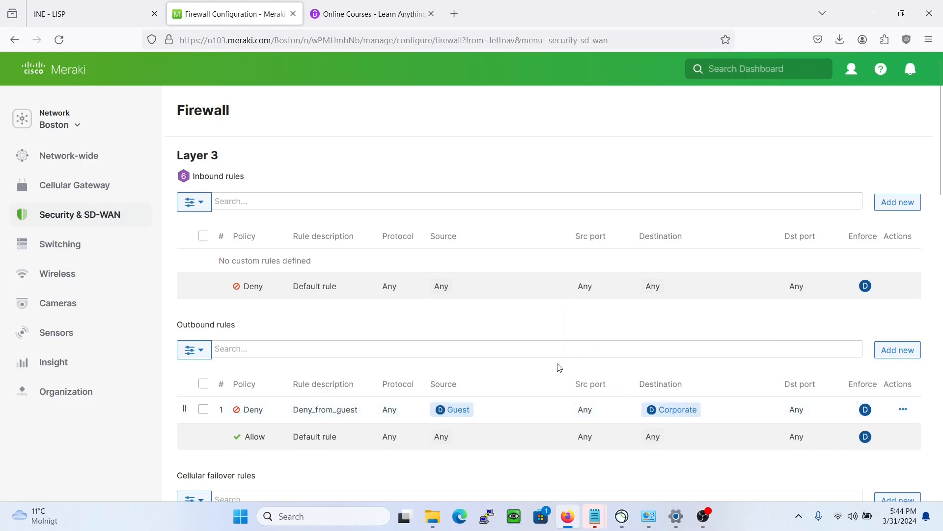
pyautogui.moveTo(96, 127)
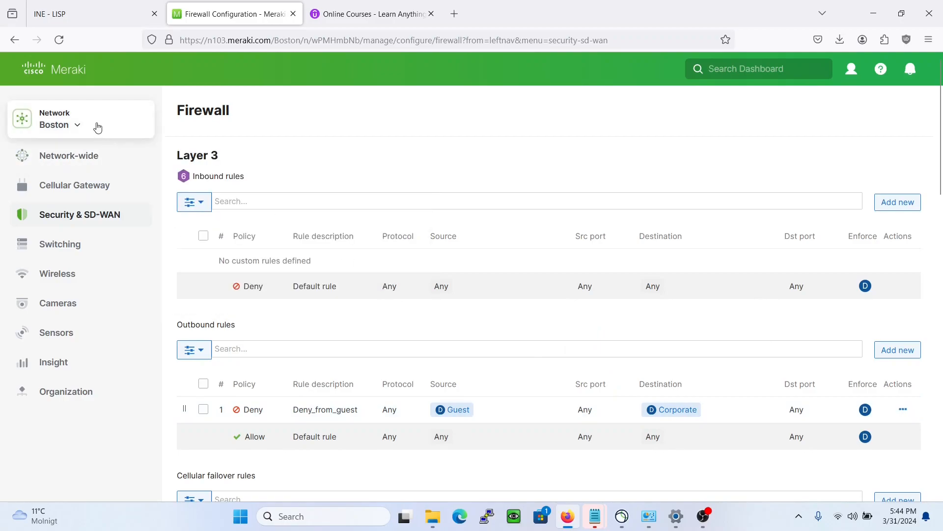
pyautogui.moveTo(110, 126)
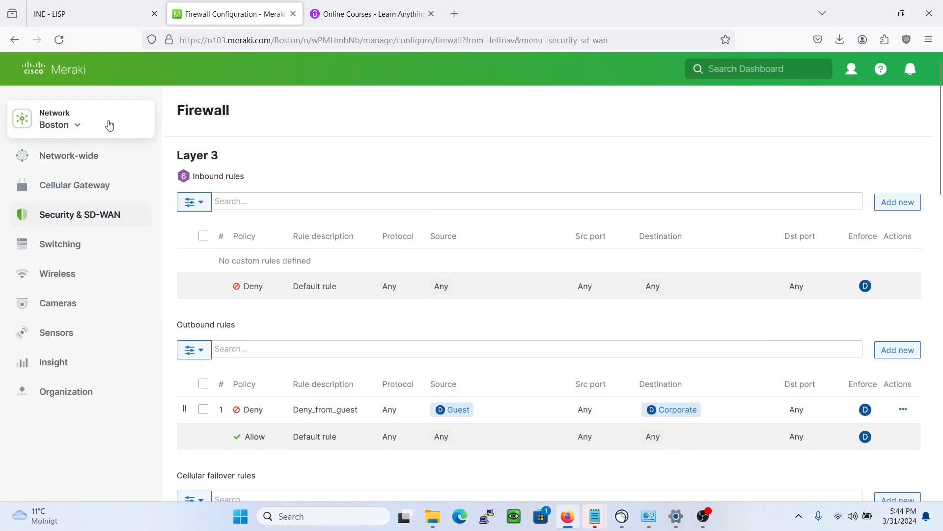
pyautogui.moveTo(367, 371)
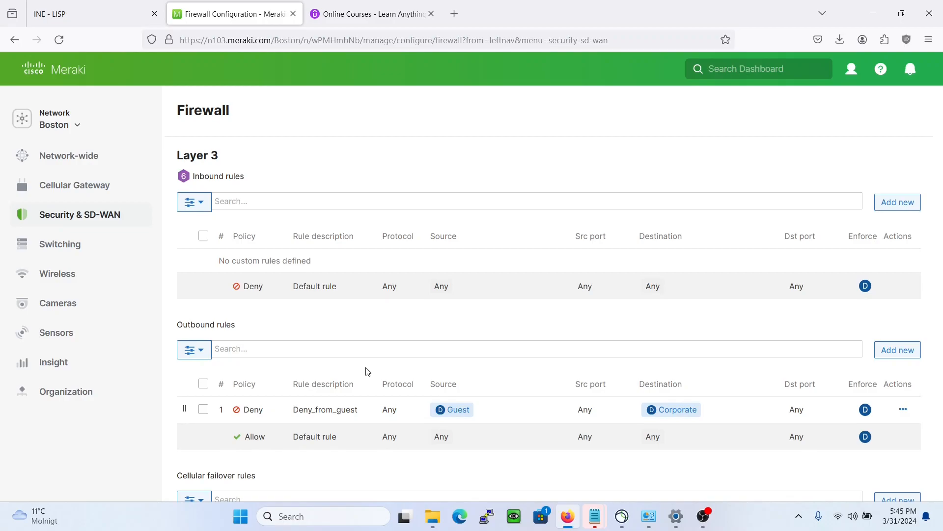
pyautogui.moveTo(402, 394)
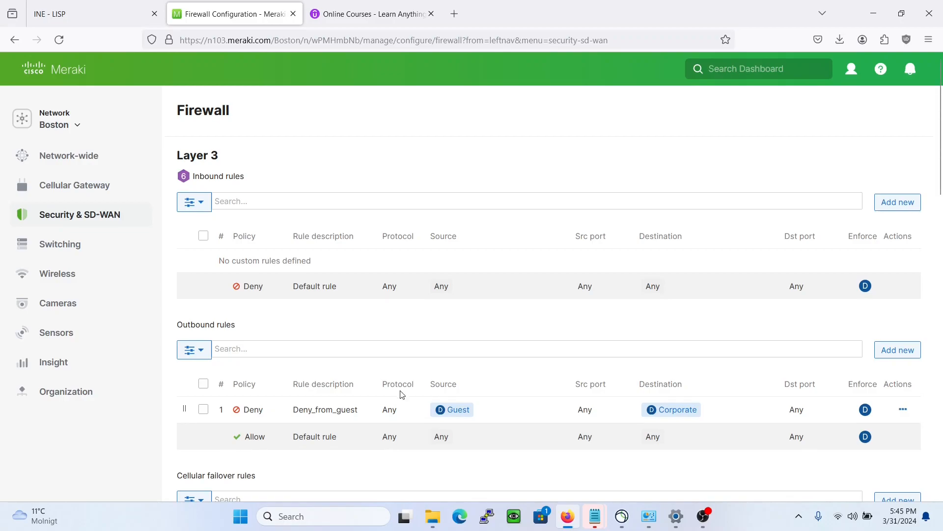
pyautogui.moveTo(452, 409)
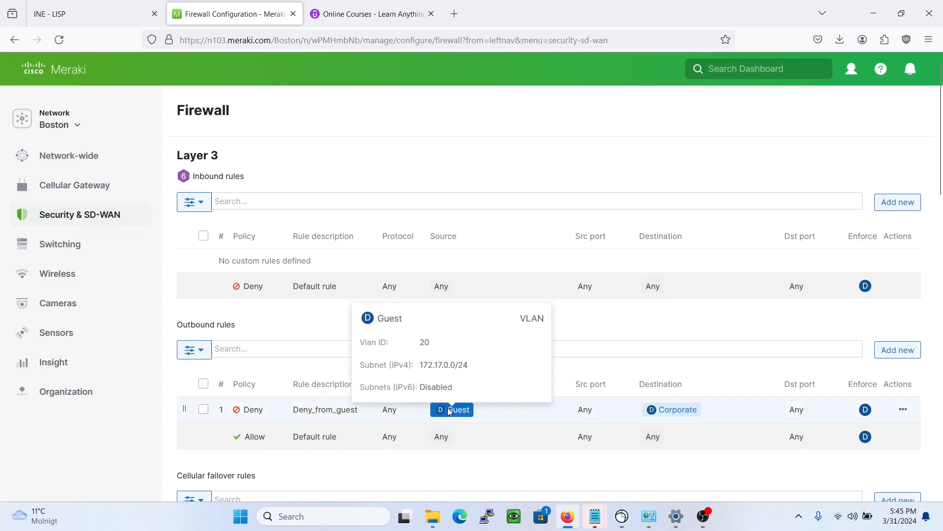
pyautogui.moveTo(671, 410)
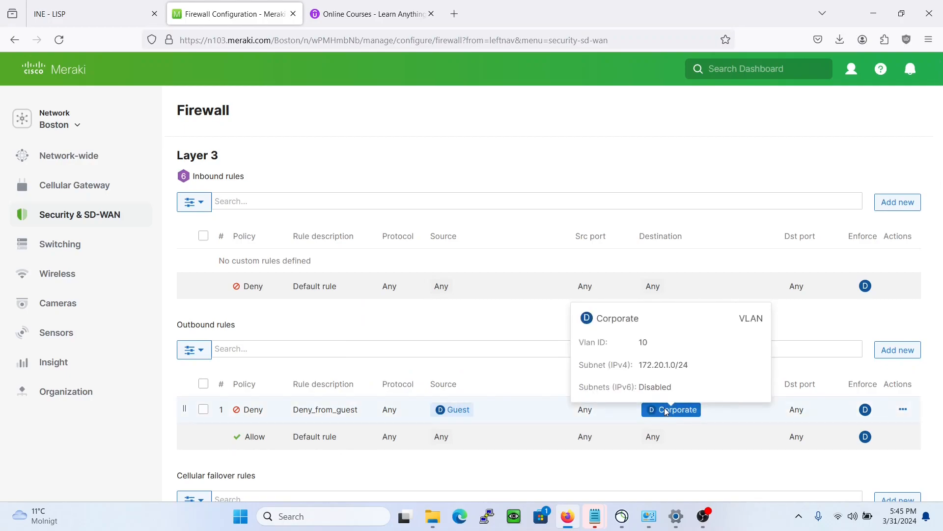
pyautogui.moveTo(456, 417)
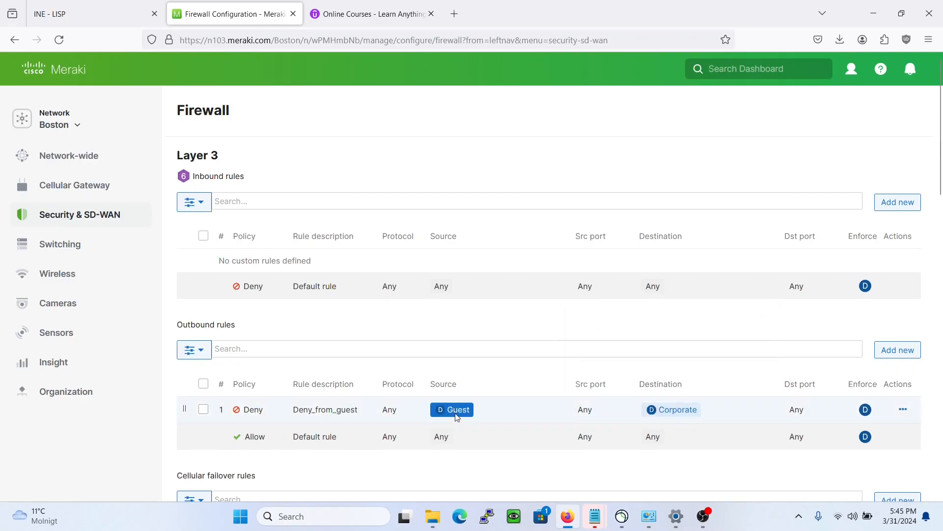
pyautogui.moveTo(559, 491)
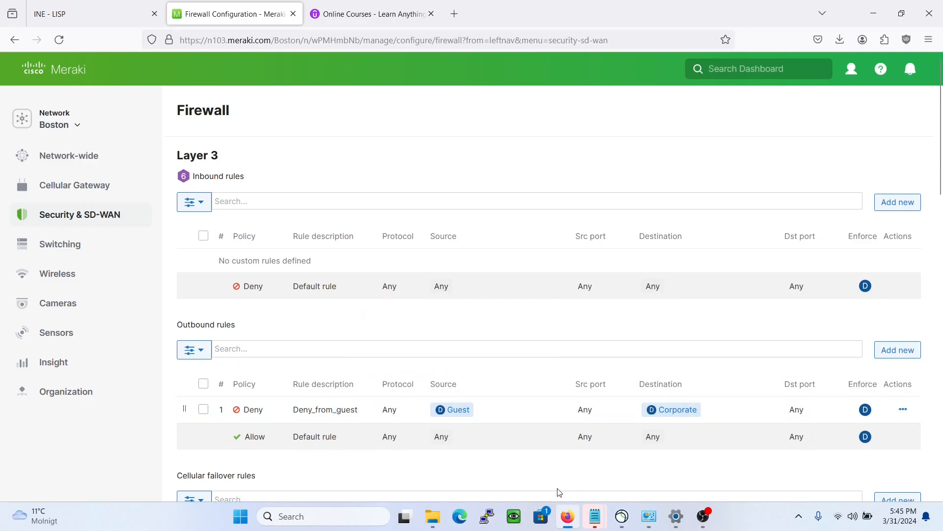
pyautogui.moveTo(566, 479)
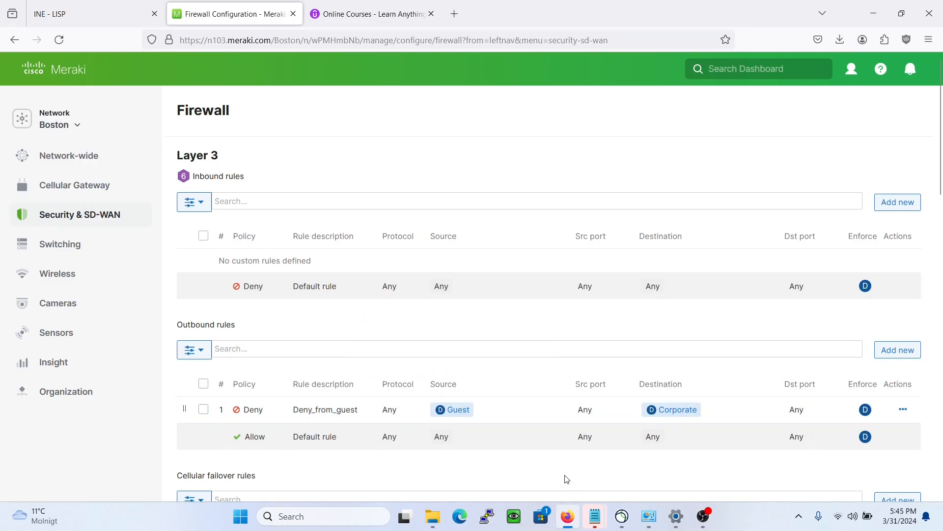